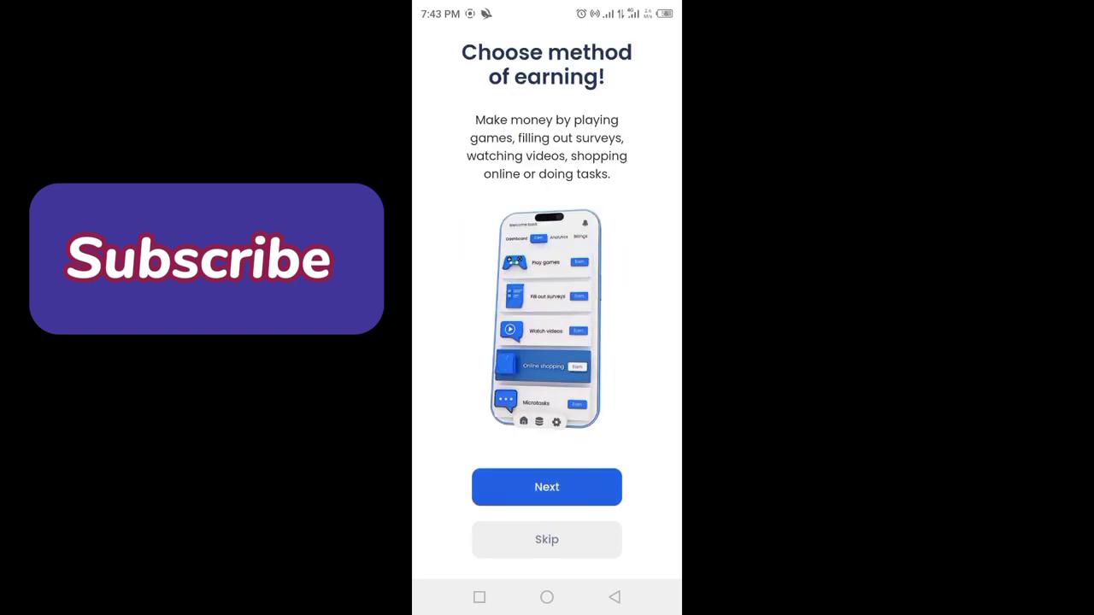
Go through the onboarding with Next and Let's start! to reach the 0.00 € dashboard
{"action": "left_click", "coordinate": [546, 487]}
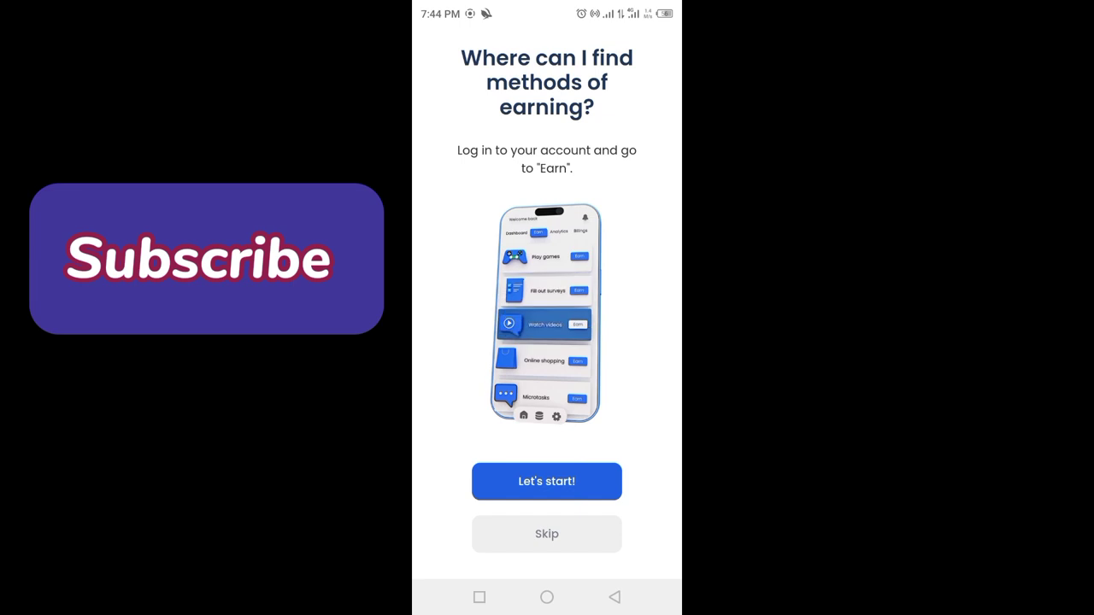
{"action": "left_click", "coordinate": [546, 481]}
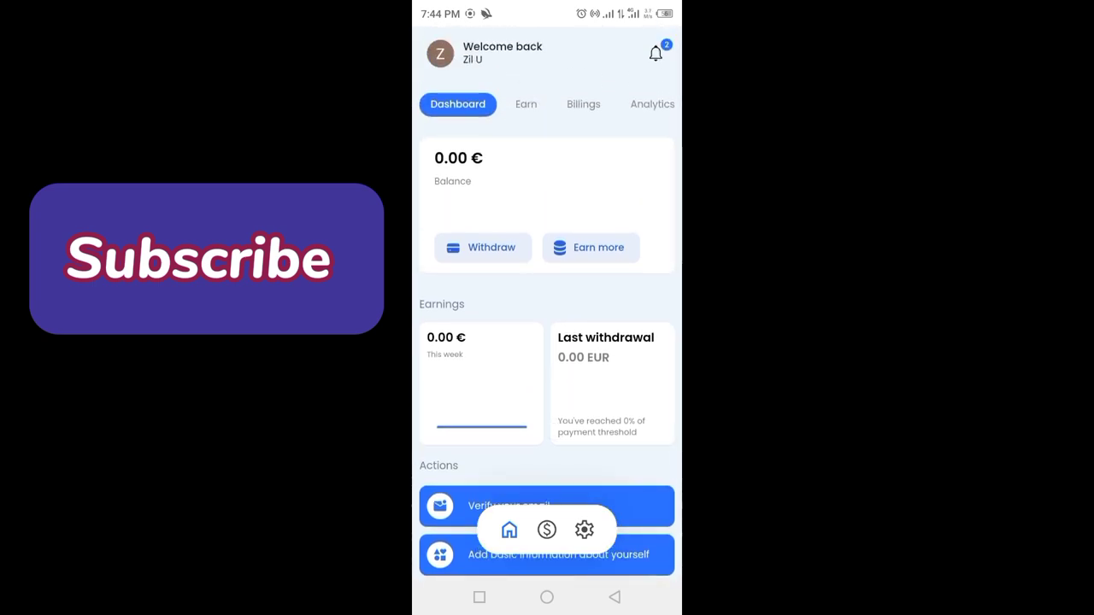
Browse the Earn methods and open Play games, paying 0.10–€47.50 per in-game task
{"action": "left_click", "coordinate": [526, 104]}
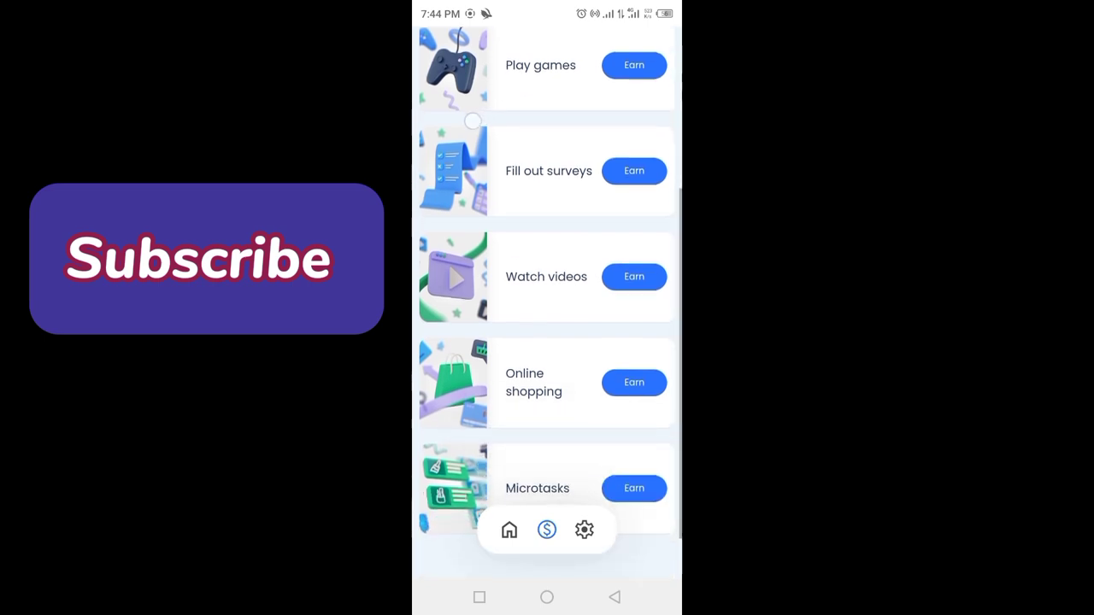
{"action": "scroll", "scroll_direction": "up", "scroll_amount": 3}
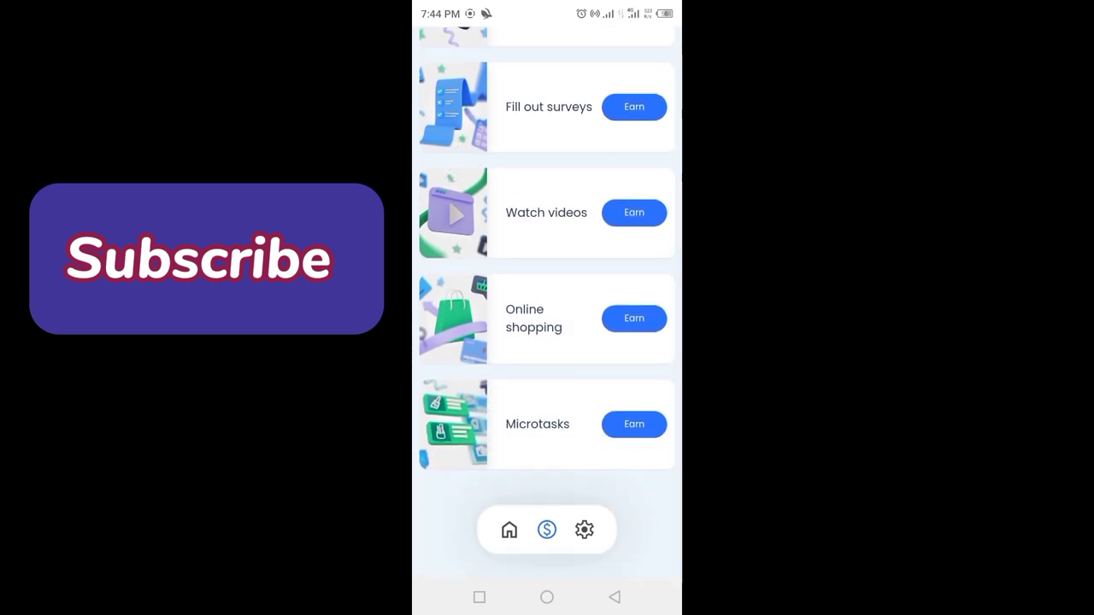
{"action": "scroll", "scroll_direction": "down", "scroll_amount": 3}
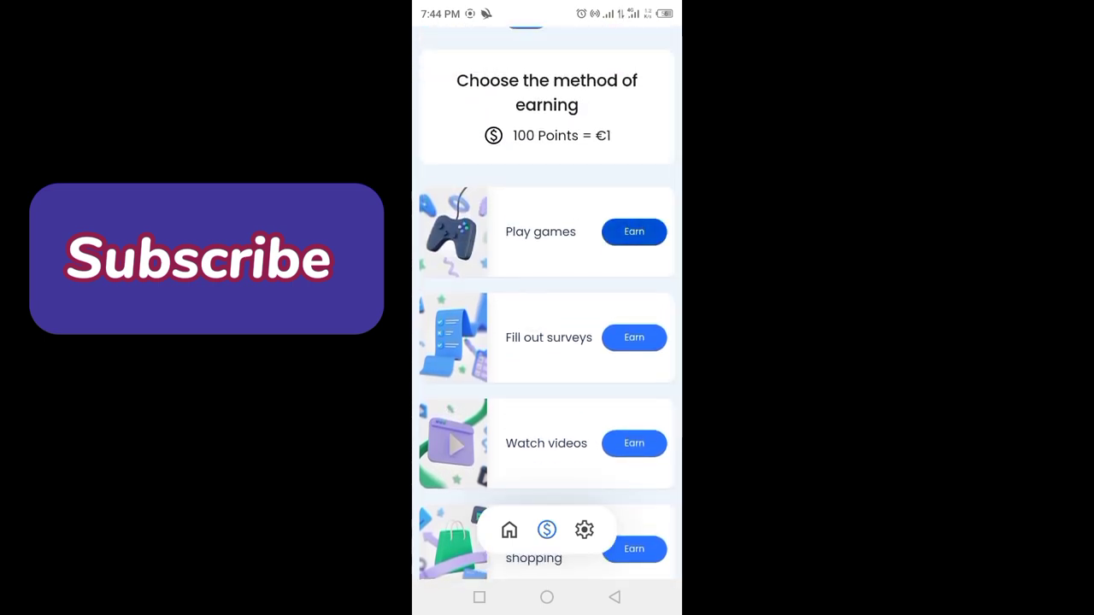
{"action": "left_click", "coordinate": [633, 231]}
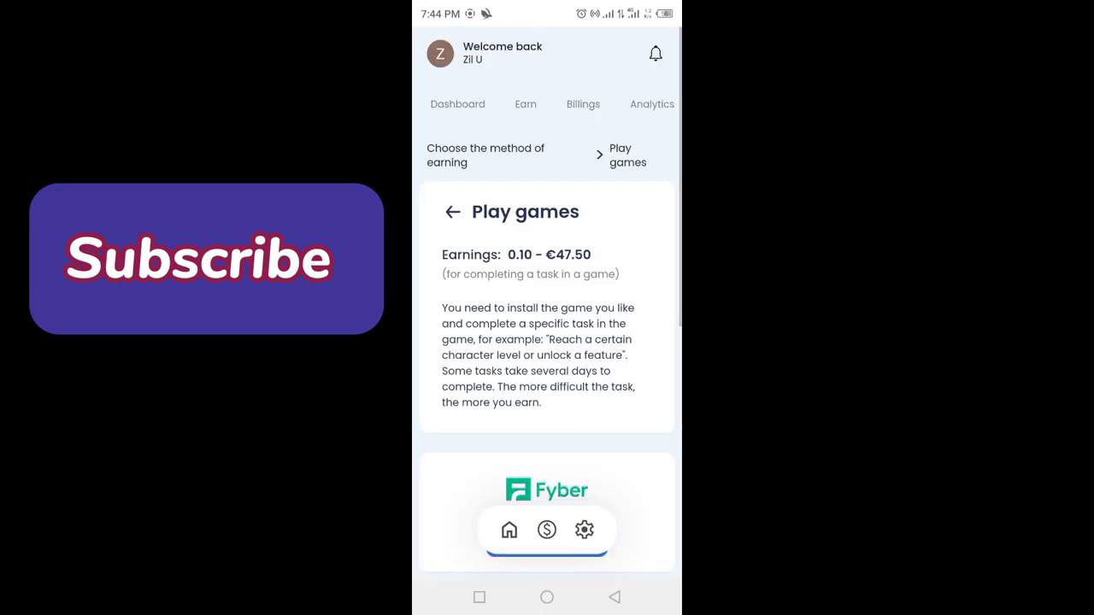
Browse the Fyber, Tapjoy, ayeT Studios and adjoe offers, then show Billings with its €10 threshold
{"action": "scroll", "scroll_direction": "up", "scroll_amount": 3}
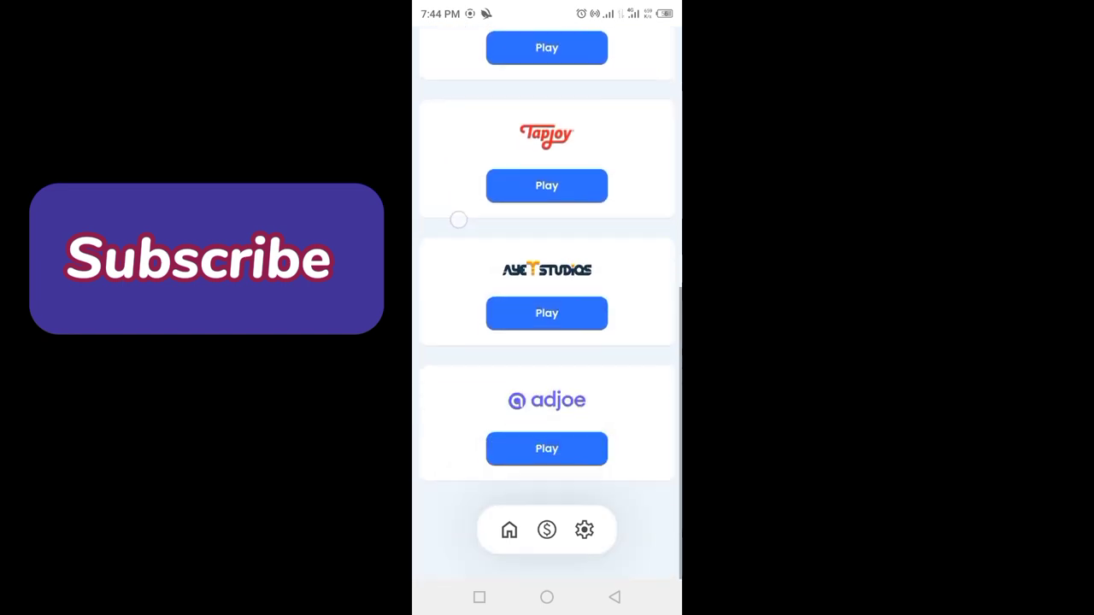
{"action": "scroll", "scroll_direction": "down", "scroll_amount": 3}
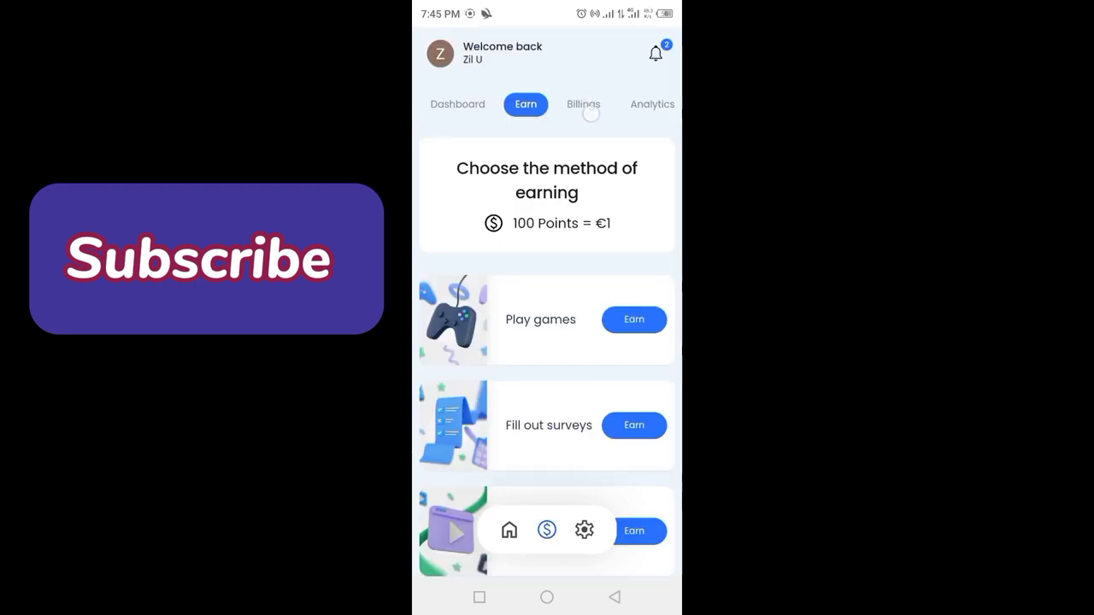
{"action": "left_click", "coordinate": [583, 104]}
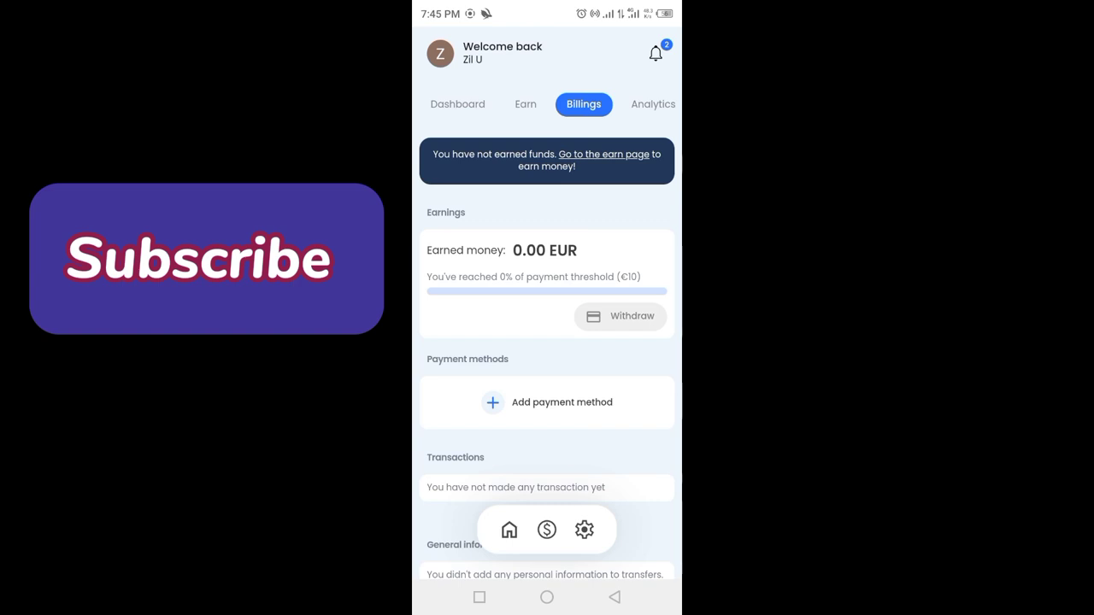
Review the 0.00 EUR weekly Analytics chart and category totals, then go back to Billings
{"action": "left_click", "coordinate": [652, 103]}
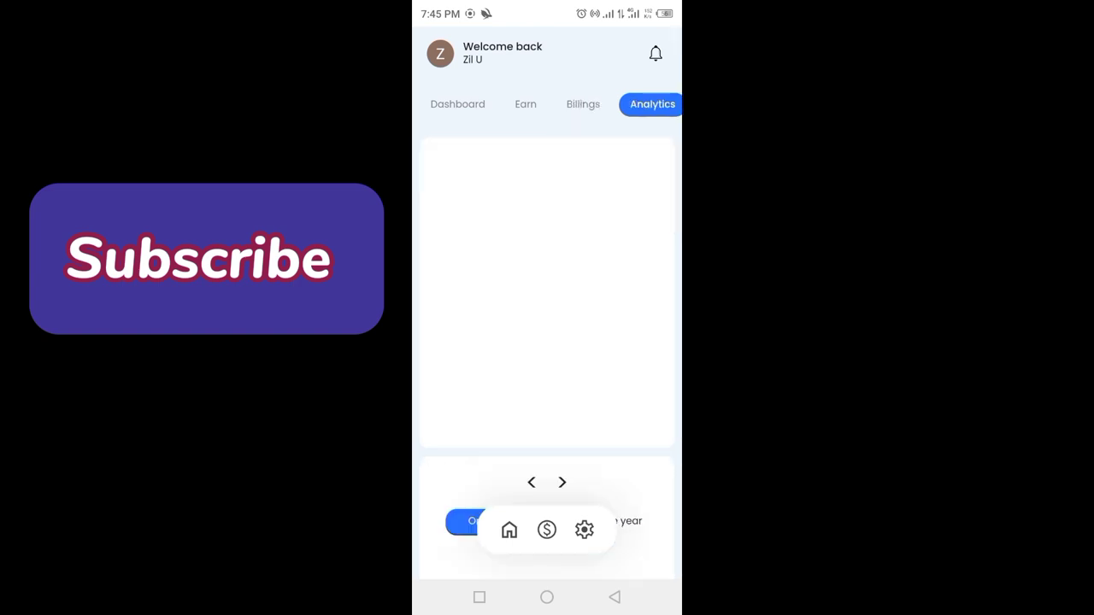
{"action": "left_click", "coordinate": [561, 482]}
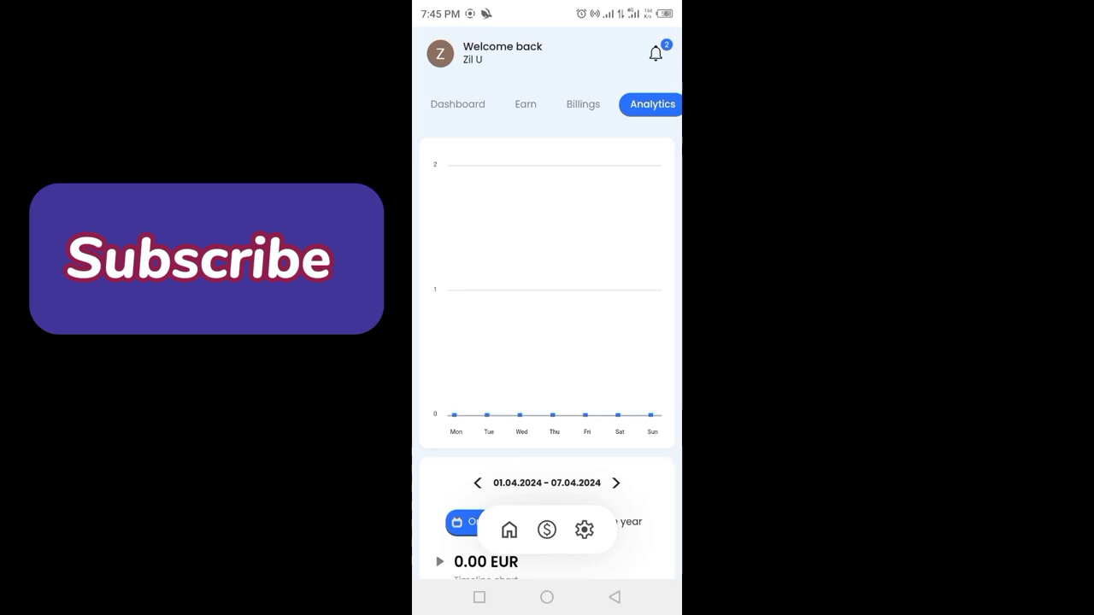
{"action": "scroll", "scroll_direction": "down", "scroll_amount": 3}
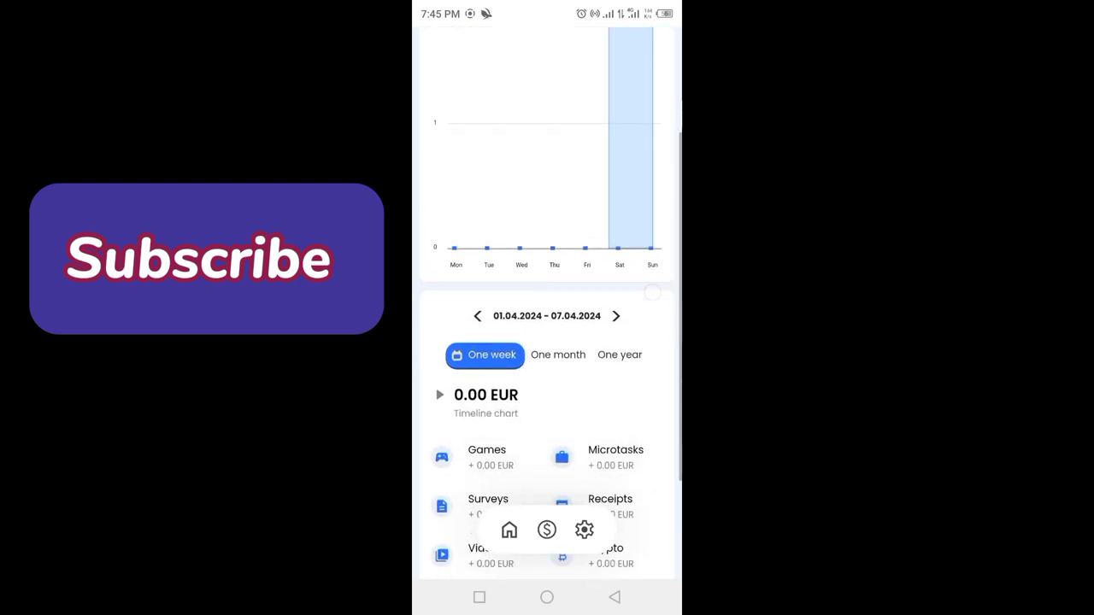
{"action": "scroll", "scroll_direction": "up", "scroll_amount": 3}
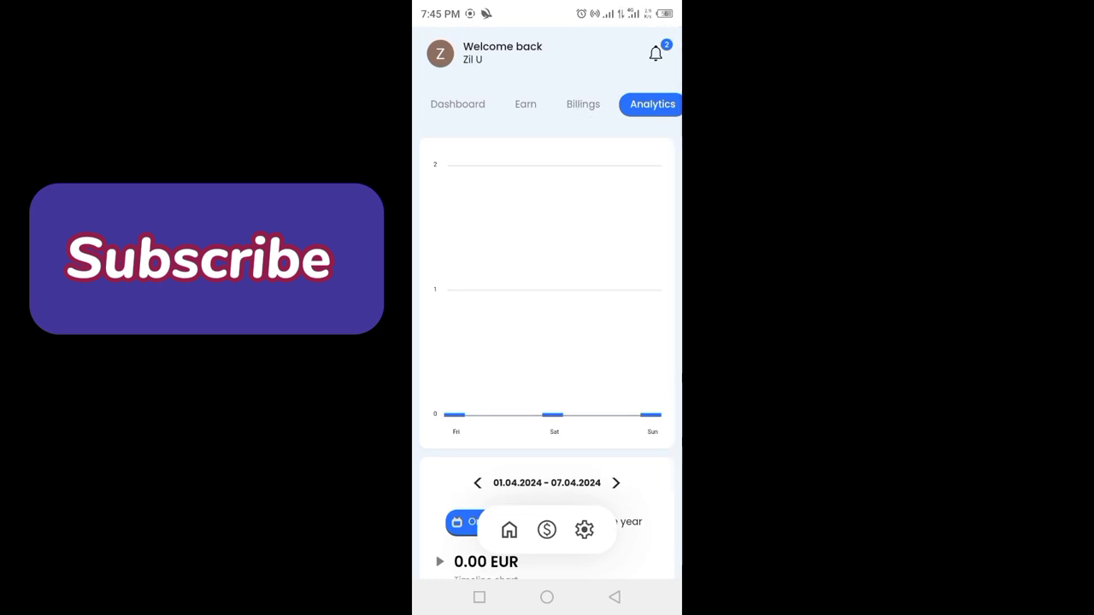
{"action": "left_click", "coordinate": [546, 529]}
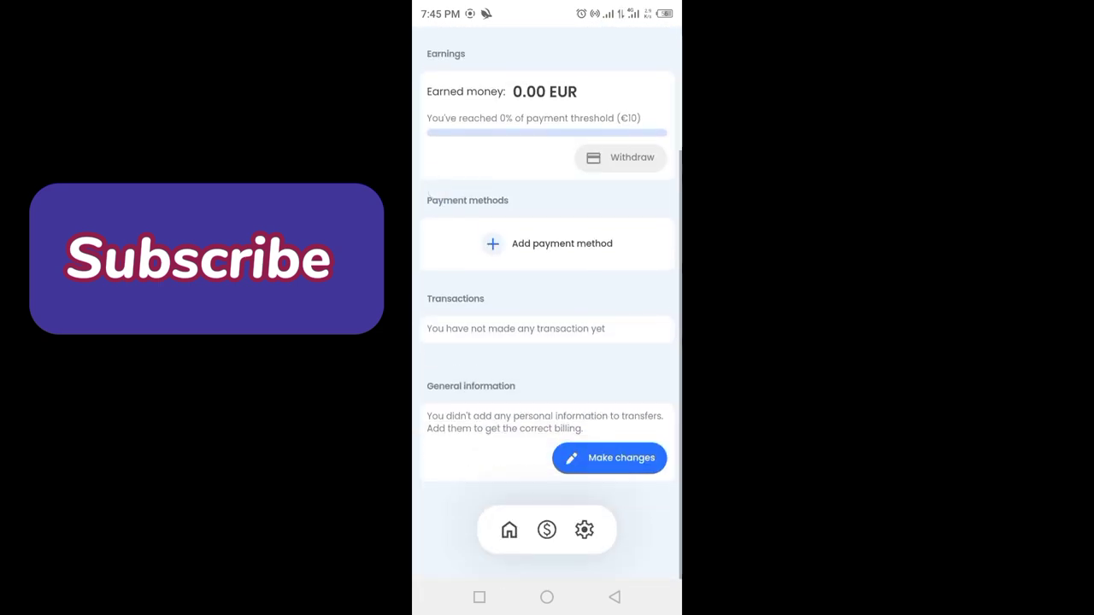
{"action": "left_click", "coordinate": [547, 244]}
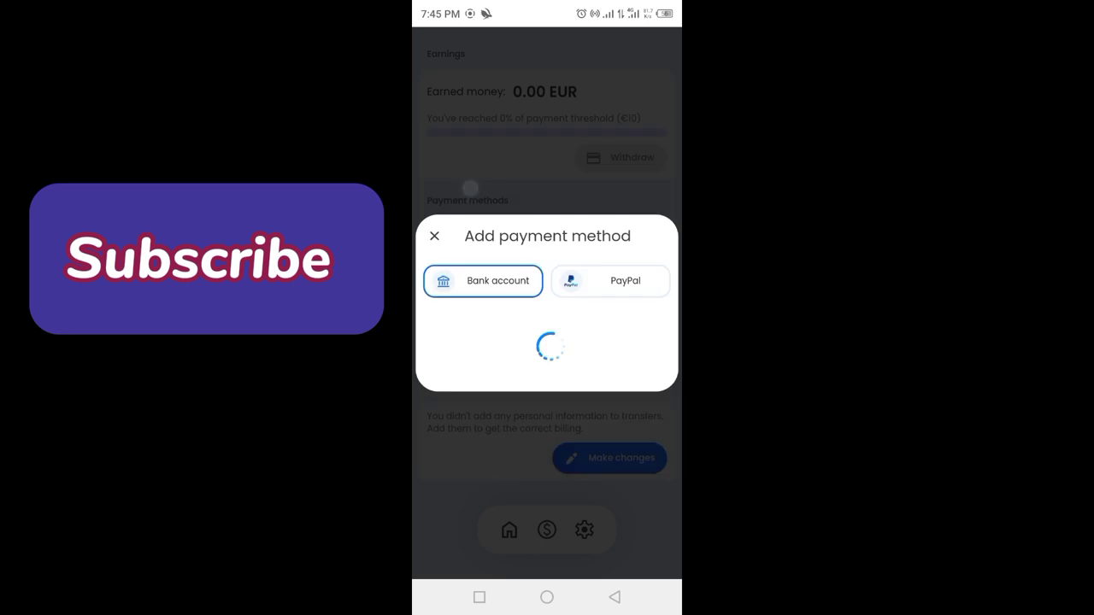
{"action": "left_click", "coordinate": [434, 236]}
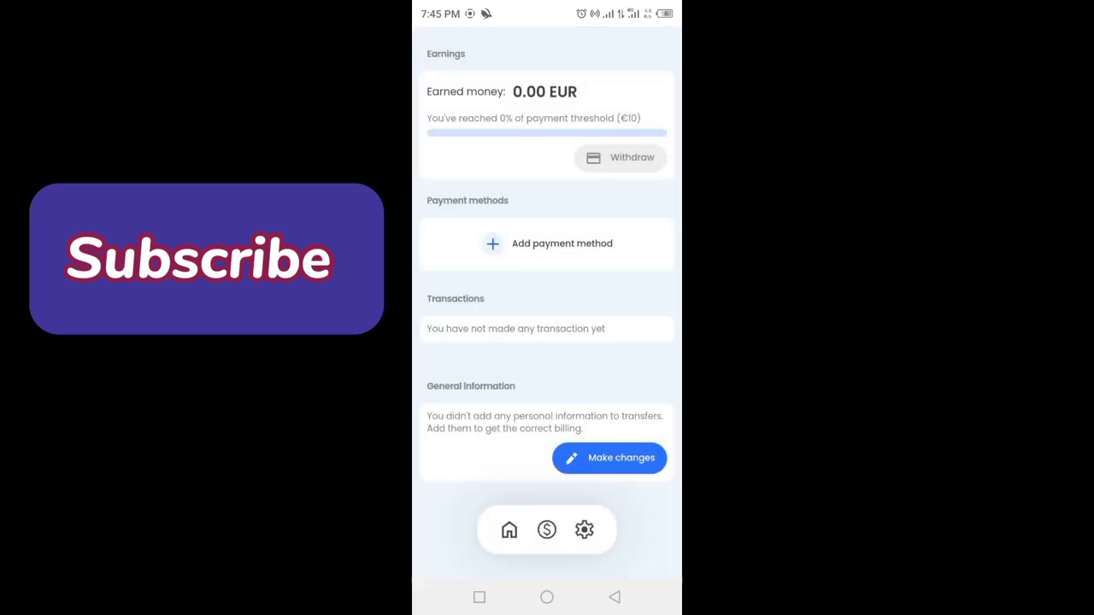